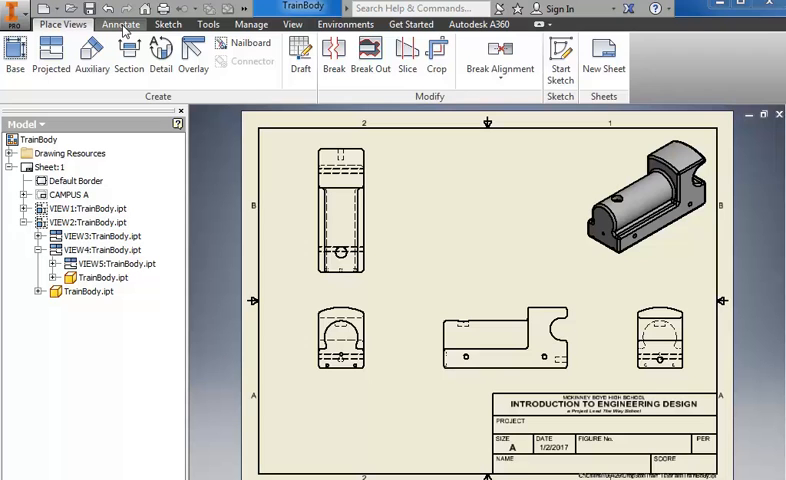
- Place the 2.00 dimension with 'Edit dimension when created' turned off
click(121, 24)
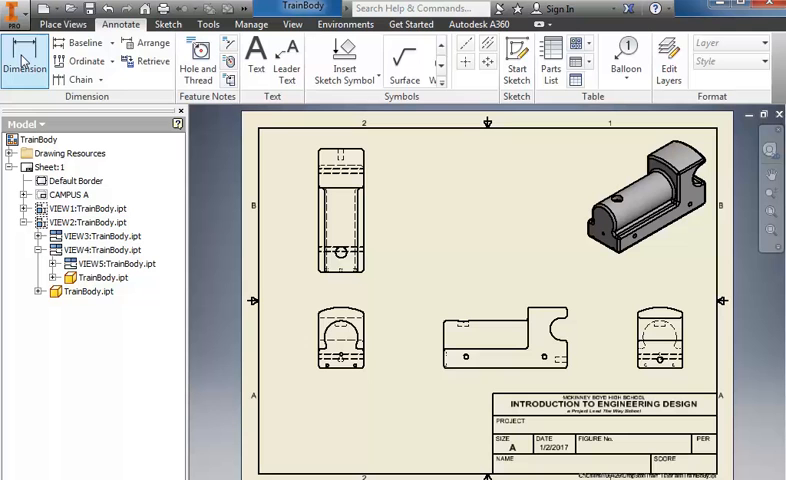
mouse_move(24, 60)
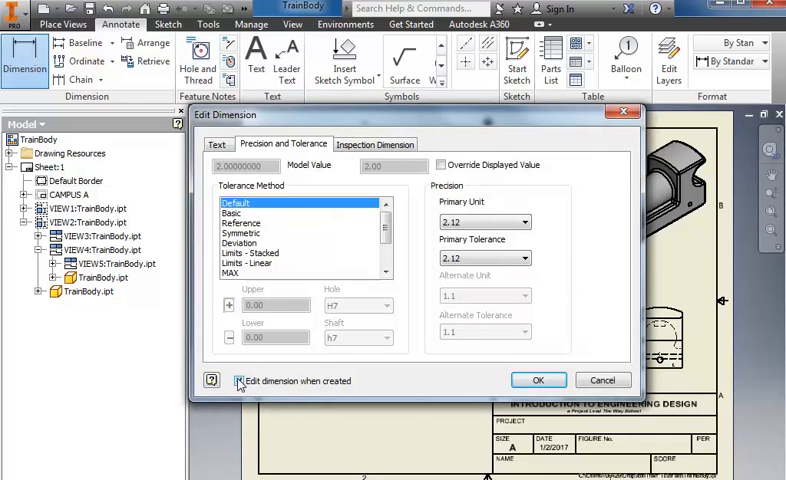
click(240, 380)
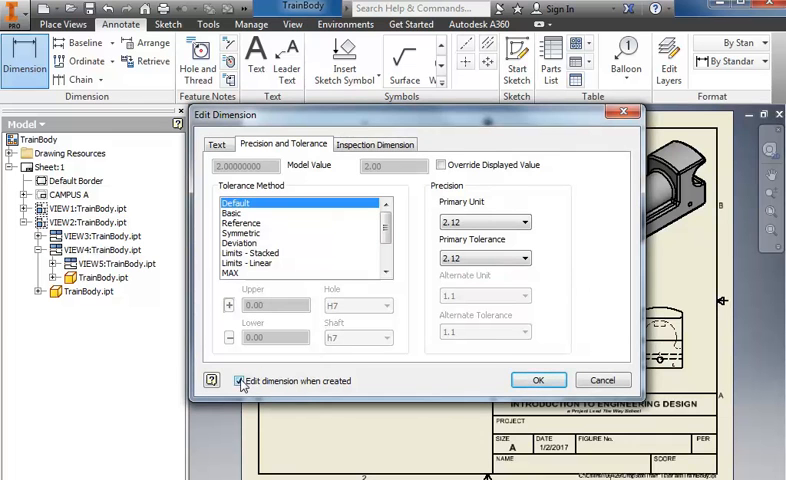
click(240, 380)
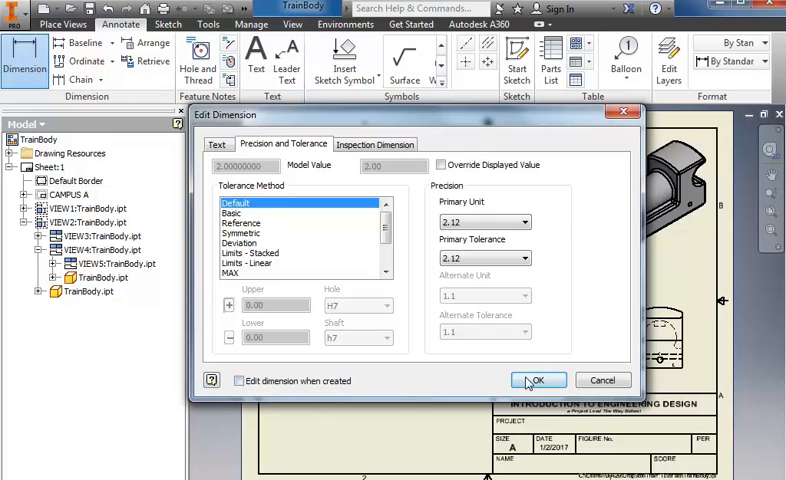
click(538, 380)
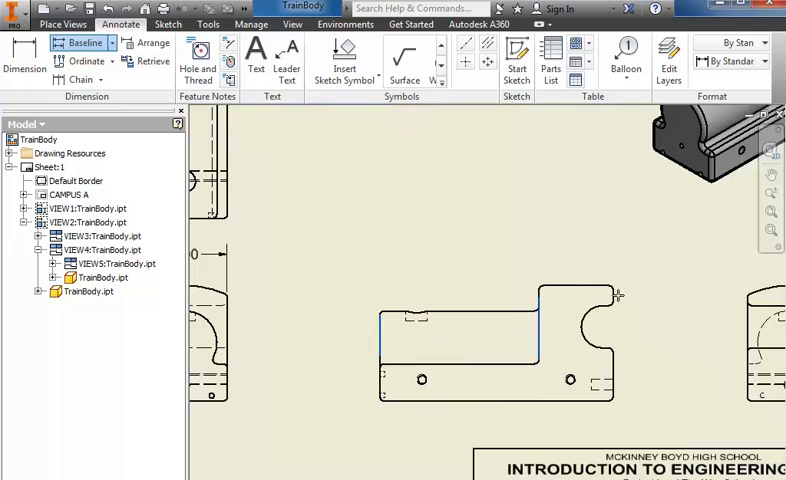
mouse_move(516, 291)
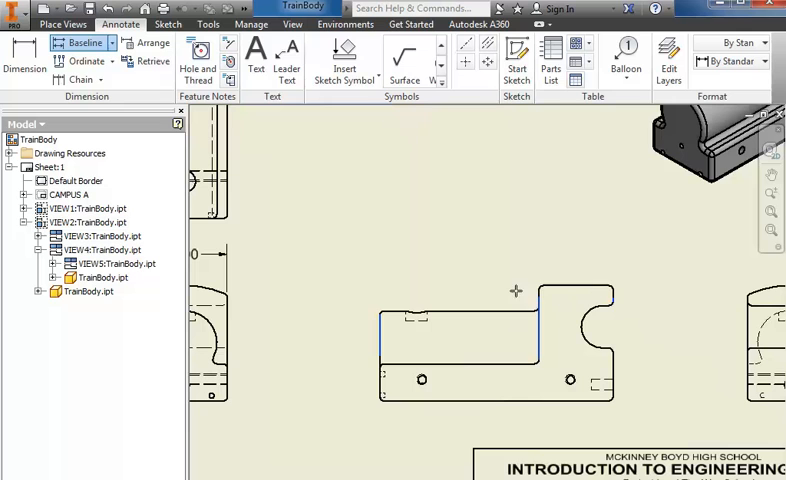
- Finish picking edges for the 3.75 and 5.50 baseline dimensions above the front view
right_click(615, 298)
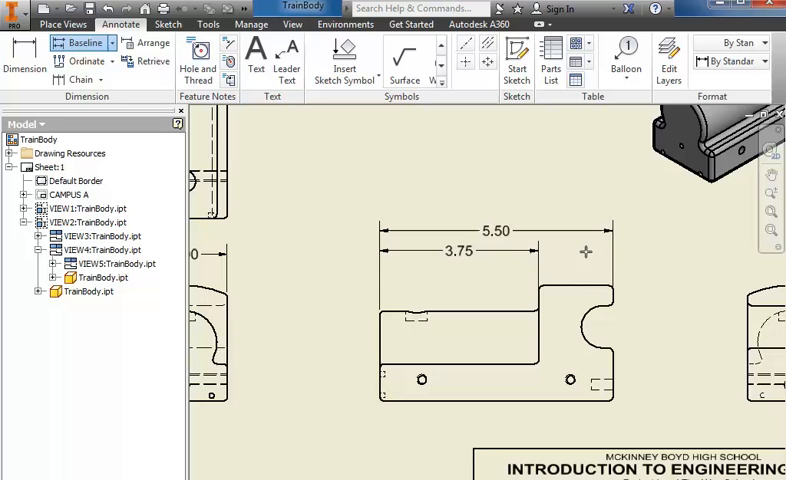
mouse_move(372, 324)
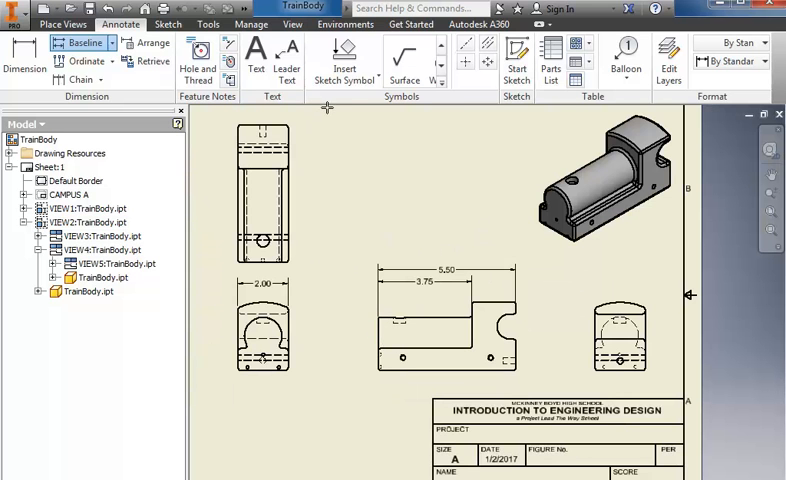
mouse_move(468, 50)
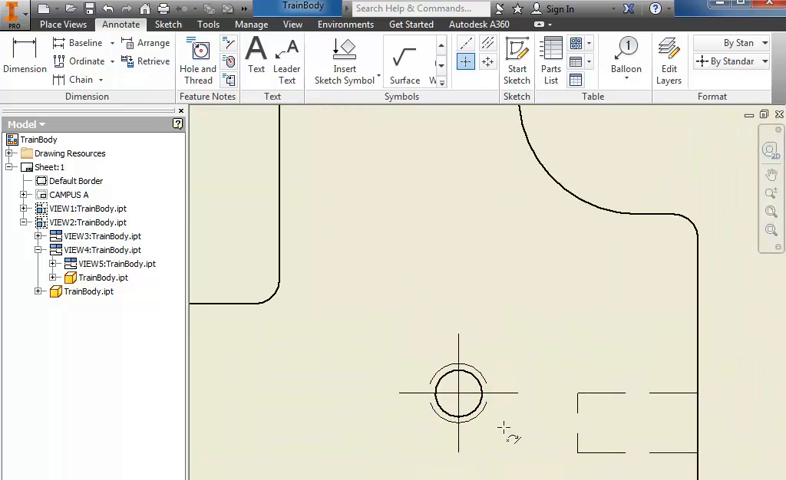
mouse_move(455, 395)
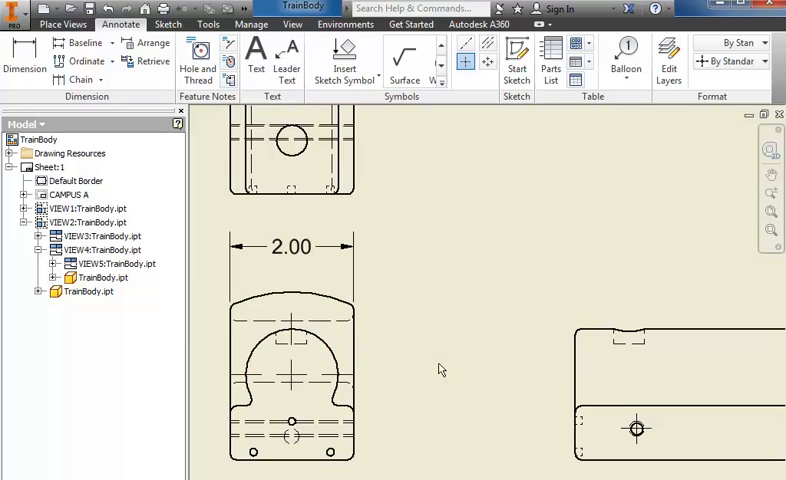
mouse_move(293, 421)
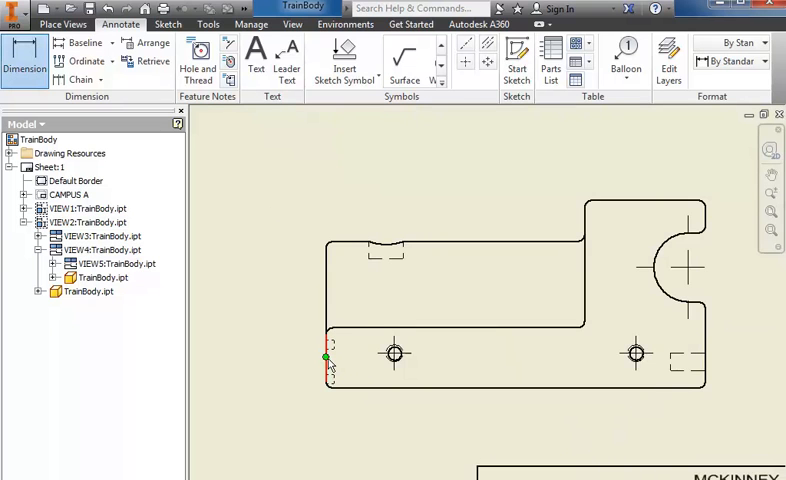
- Baseline-dimension from the front view's left edge to the holes (1.00, 4.50)
click(394, 354)
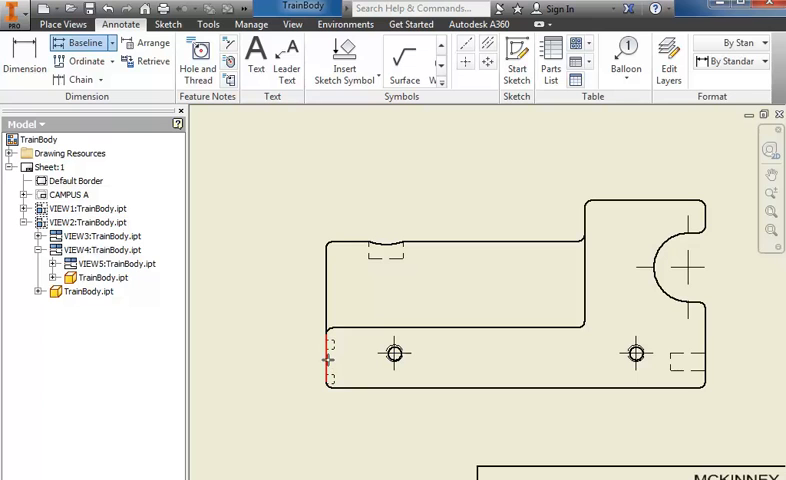
click(634, 354)
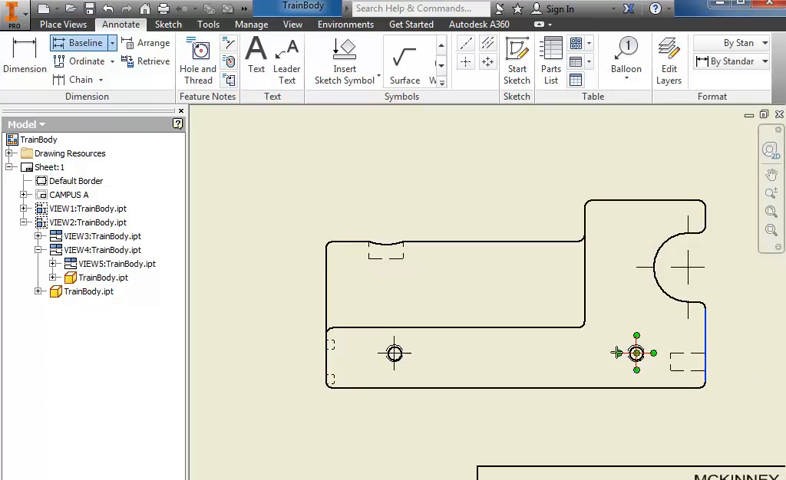
click(395, 353)
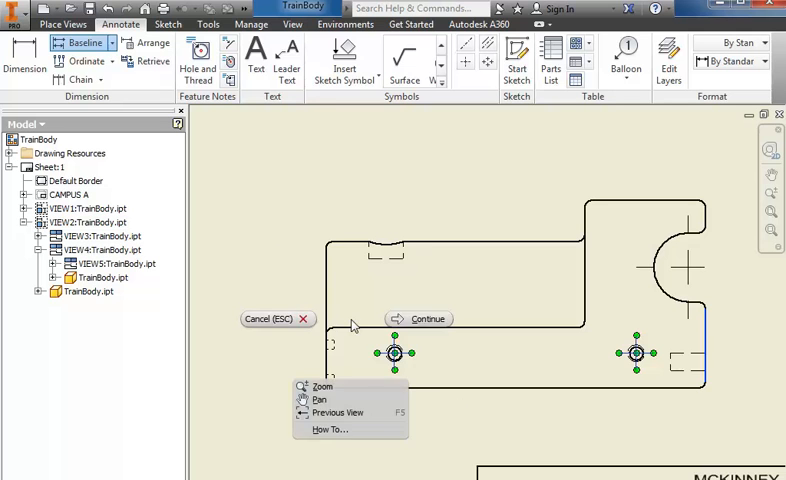
click(427, 318)
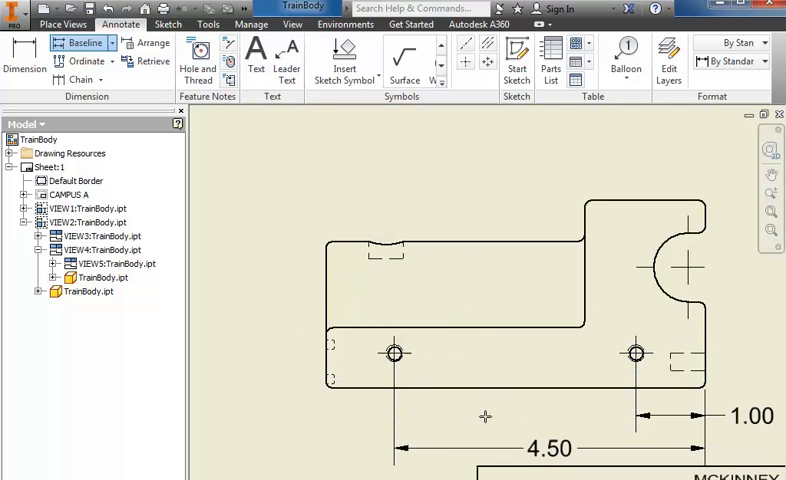
mouse_move(670, 438)
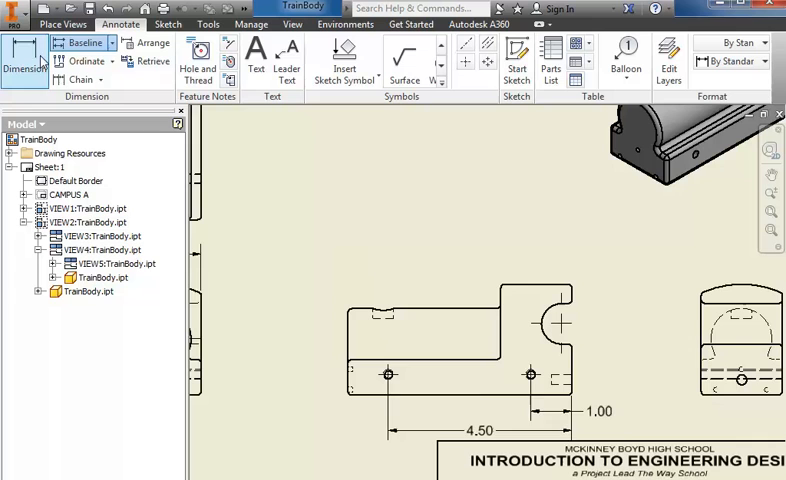
- Place a vertical 1.75 dimension on the front view's right end
click(563, 322)
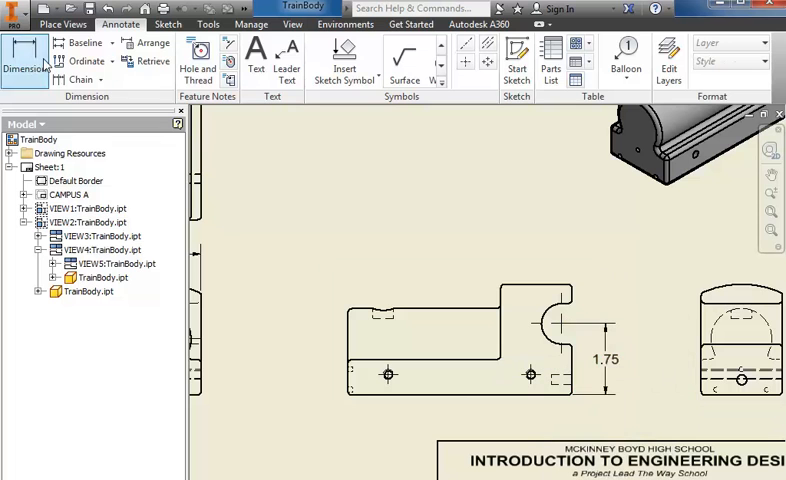
click(95, 249)
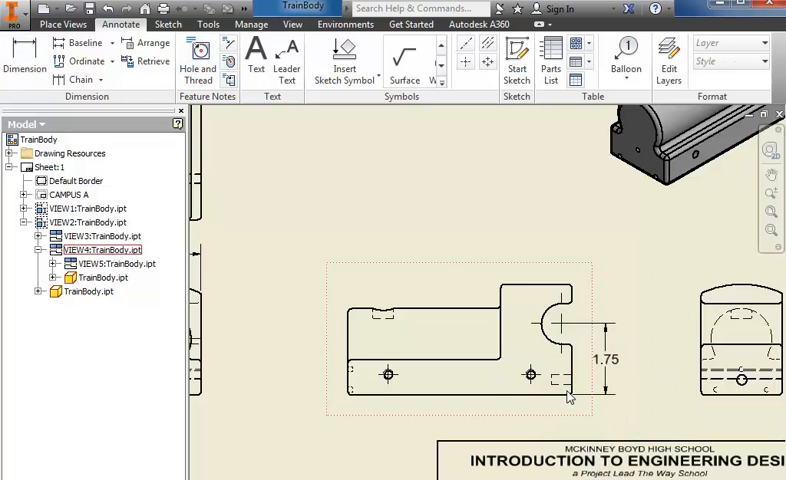
click(104, 263)
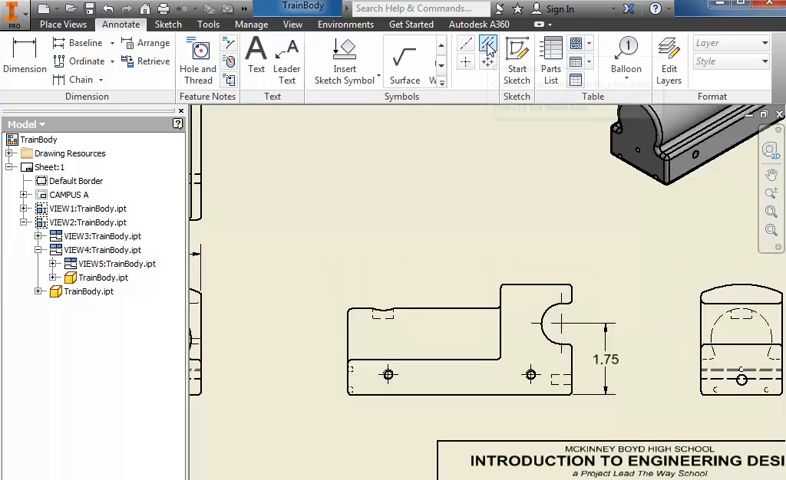
mouse_move(489, 45)
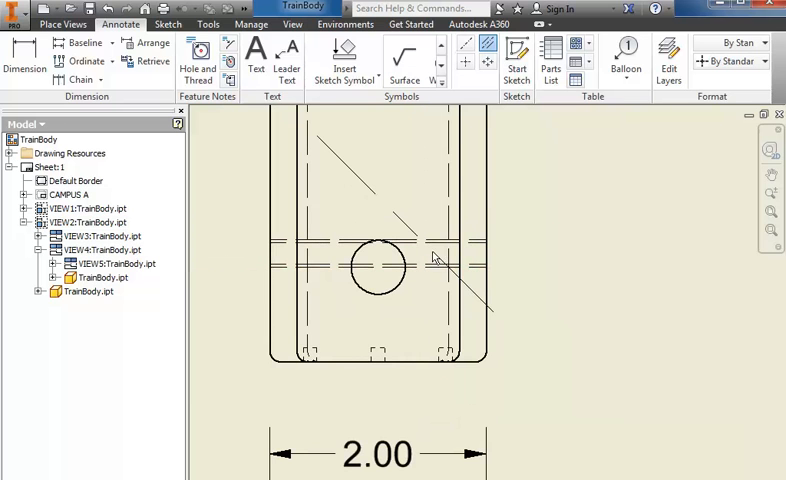
- Start a center line across the top view's hole
click(420, 245)
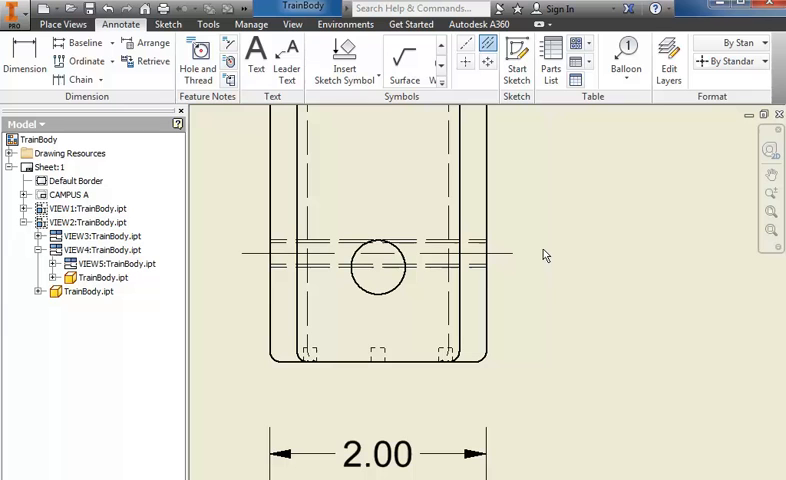
mouse_move(432, 386)
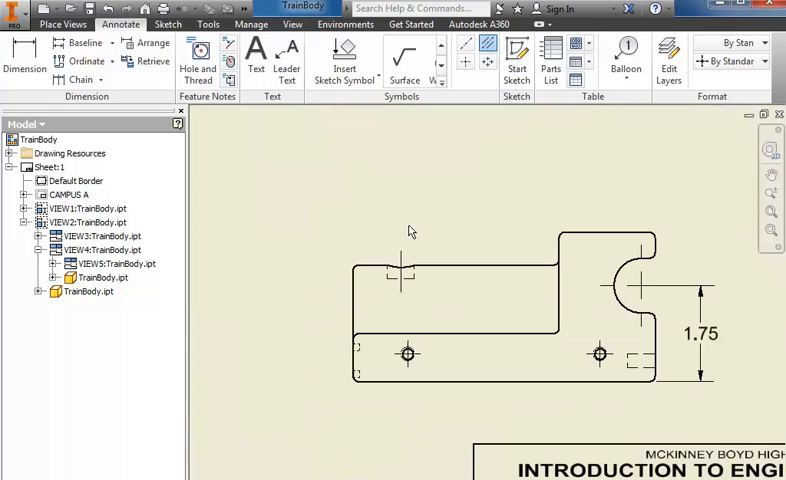
mouse_move(431, 217)
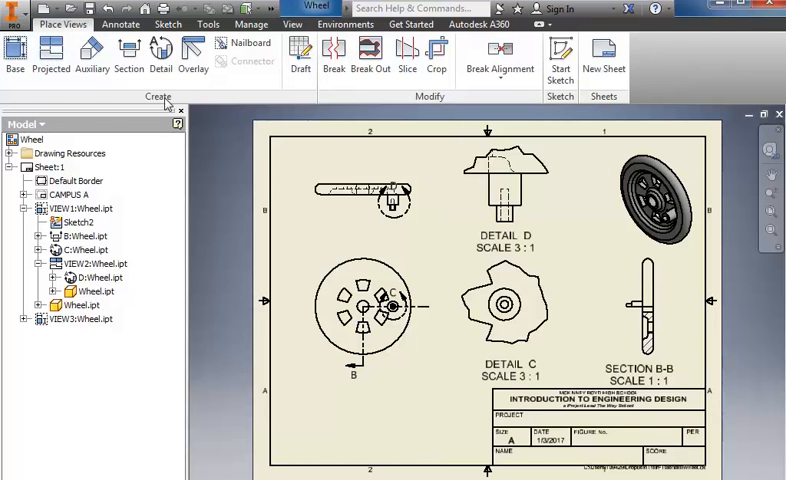
- Bring up the Annotate tools to dimension the 30° angles between the Wheel's cutouts
click(120, 24)
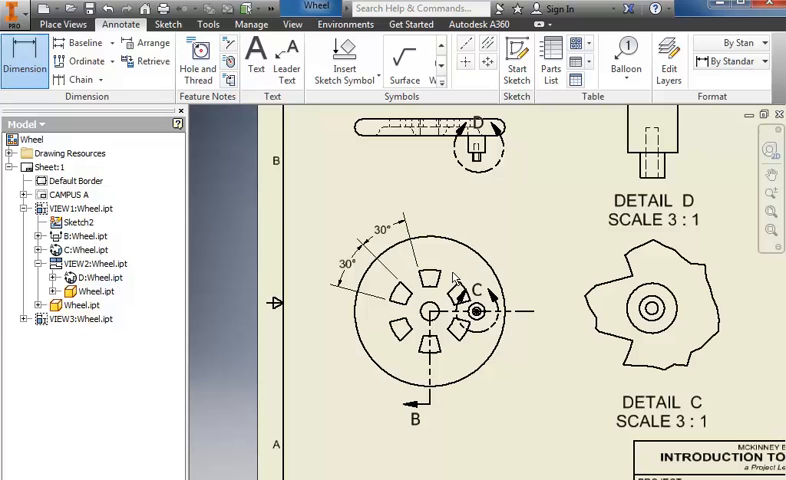
mouse_move(560, 321)
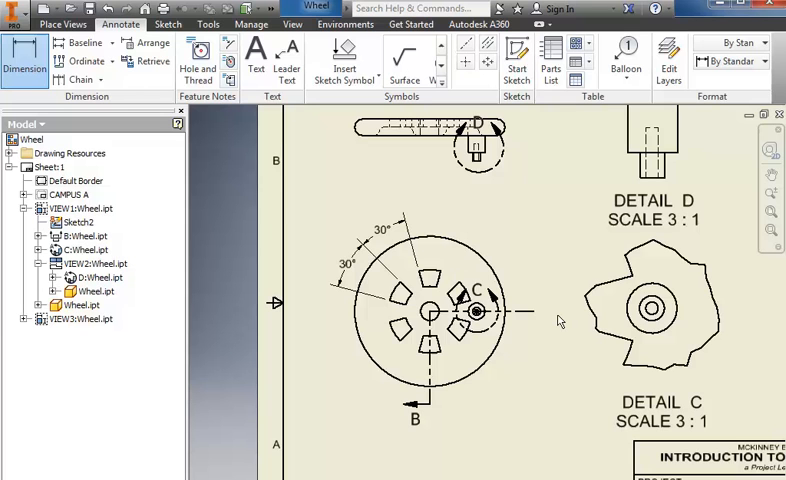